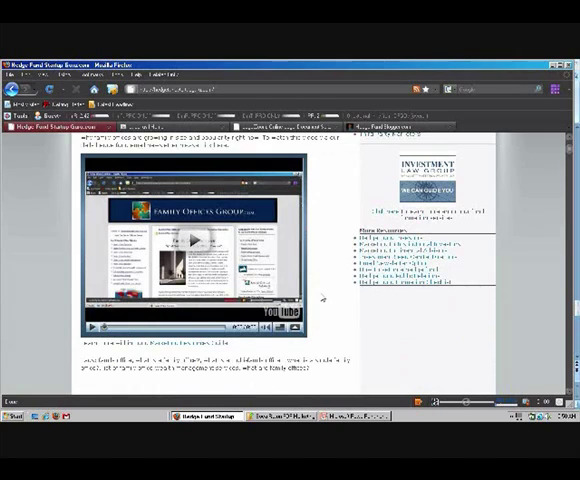
- Scroll back up the Hedge Fund Startup Guru article page
scroll(up, 3)
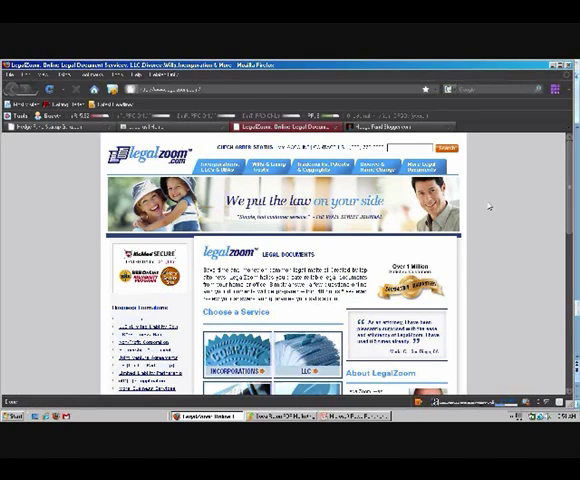
scroll(down, 3)
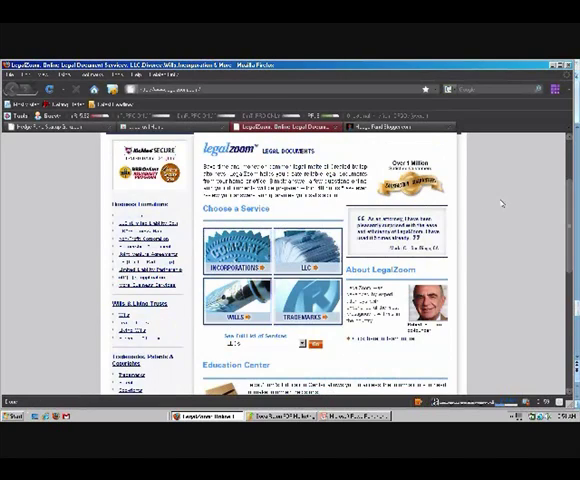
scroll(down, 3)
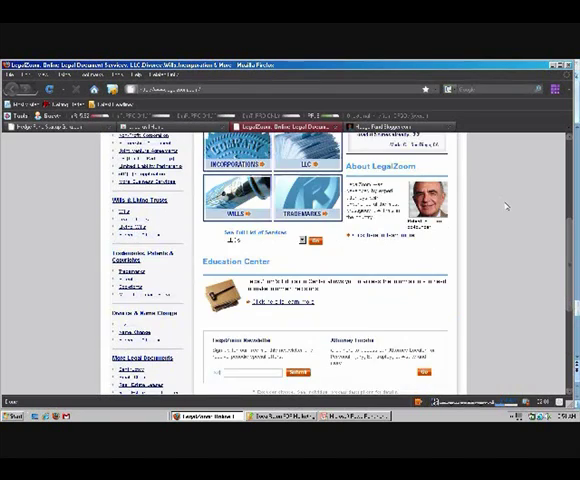
scroll(up, 3)
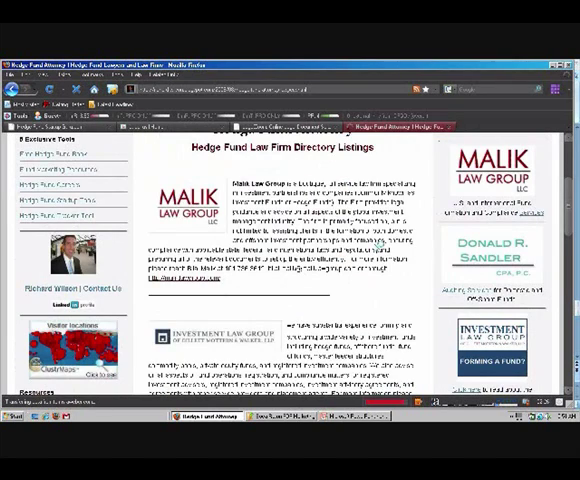
scroll(down, 3)
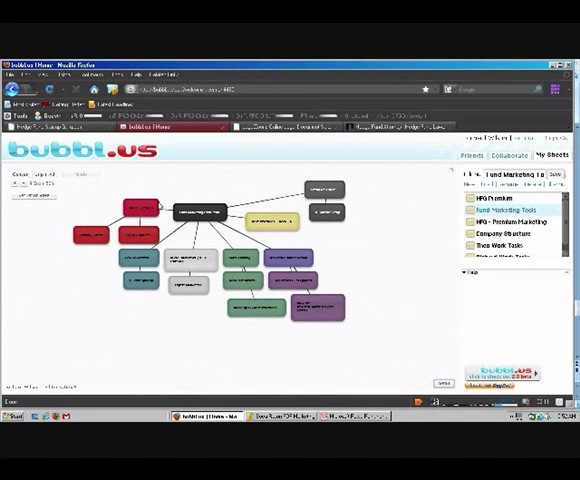
click(135, 200)
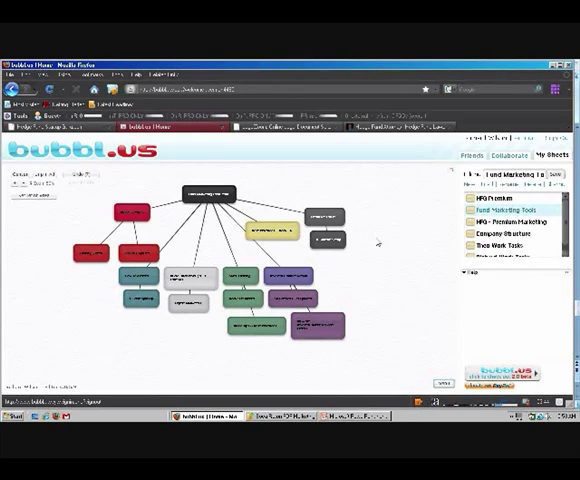
mouse_move(137, 156)
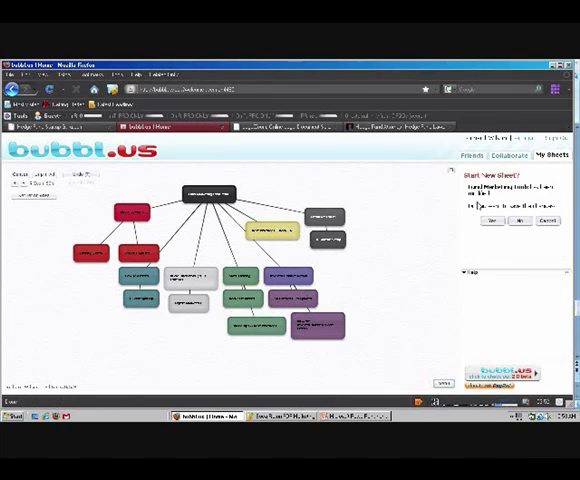
- Answer the Start New Sheet save prompt to begin a new sheet
click(490, 221)
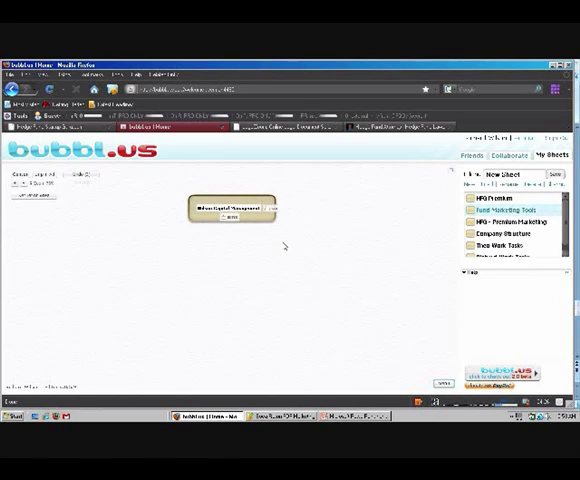
- Add and place a Portfolio Management child bubble, then select Employee & Team Management
click(238, 204)
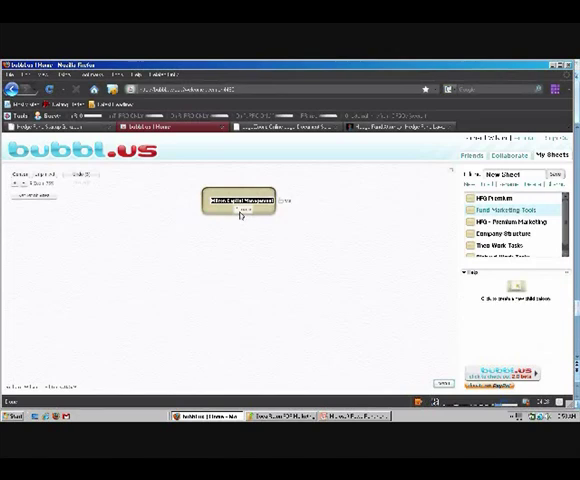
click(250, 200)
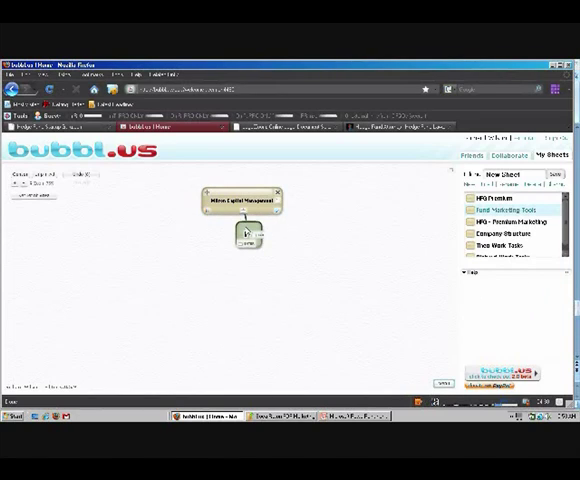
drag(247, 237, 370, 252)
text(Portfolio Management)
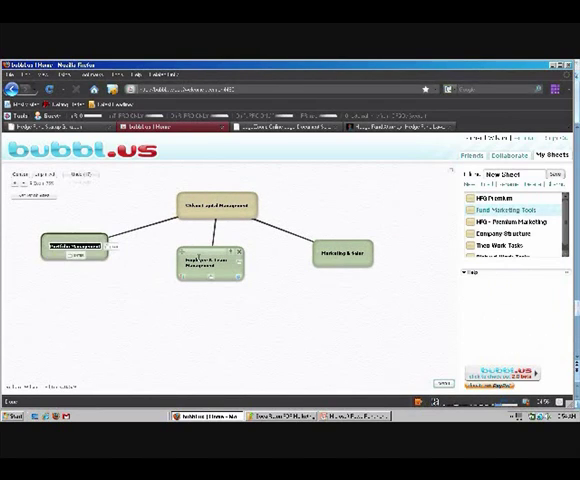
click(207, 263)
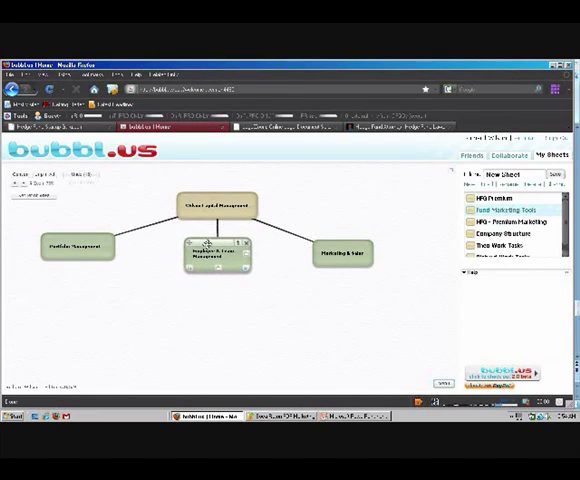
click(340, 254)
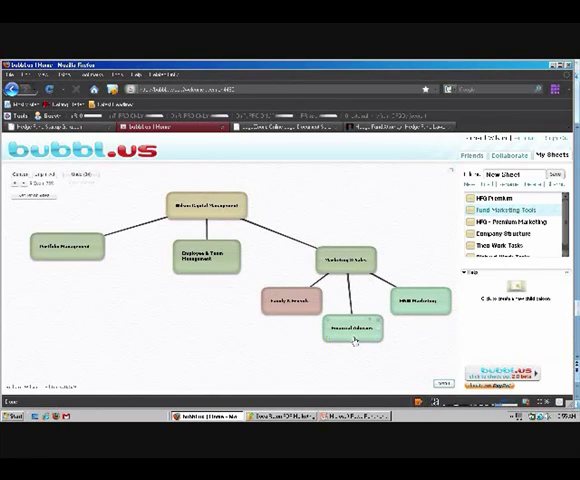
- Recolour the Financial Advisors sub-bubble
click(350, 328)
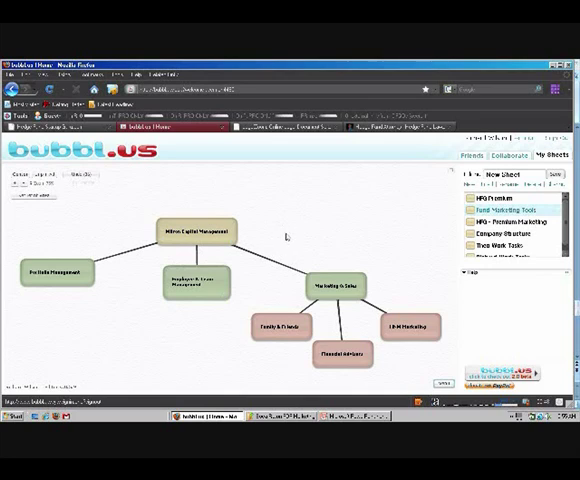
- Select the Family & Friends sub-bubble for editing and close the help notes
click(192, 281)
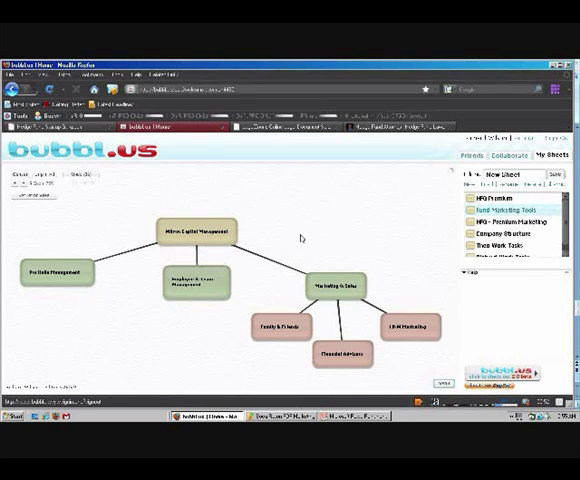
mouse_move(382, 237)
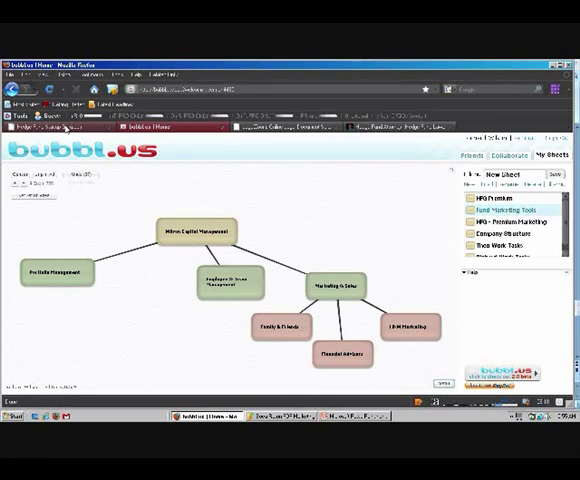
click(265, 327)
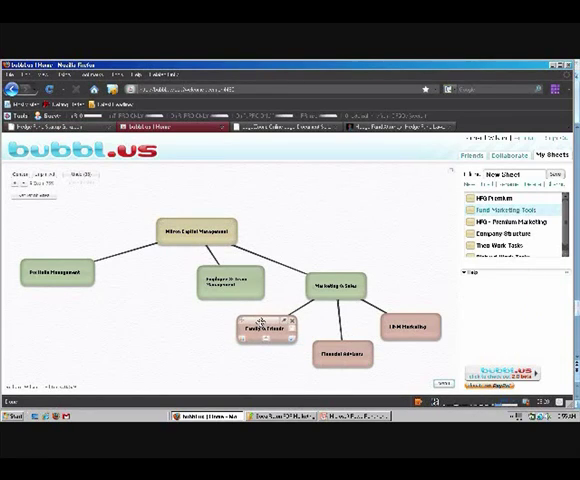
click(268, 330)
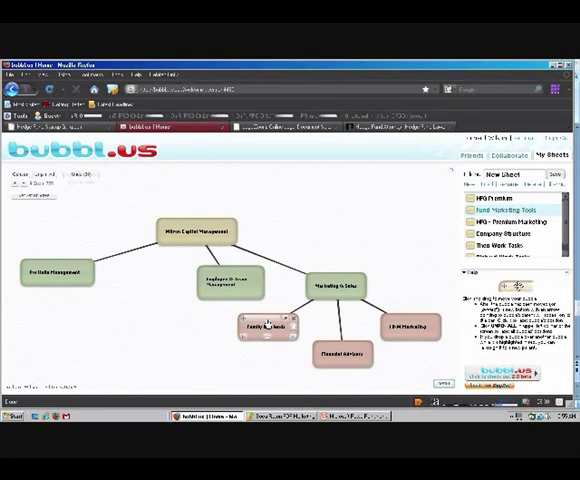
click(262, 330)
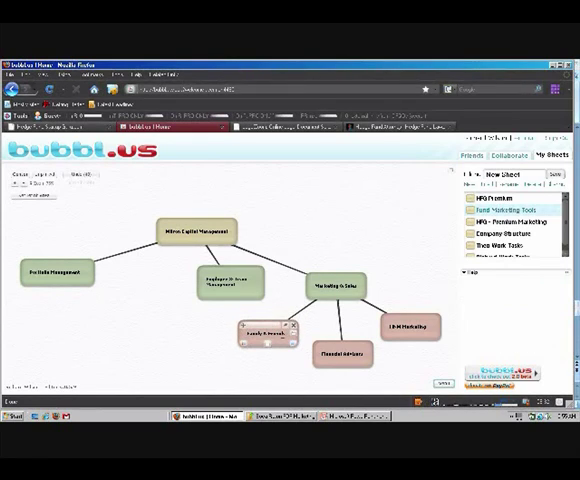